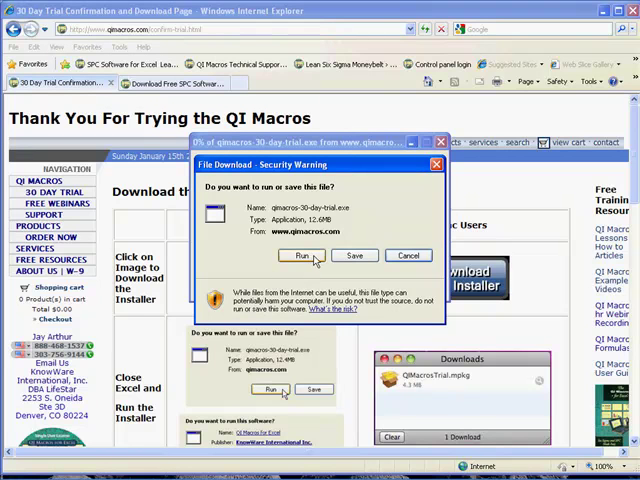
Step: Run the downloaded qimacros-30-day-trial.exe from the File Download security warning
left_click(302, 256)
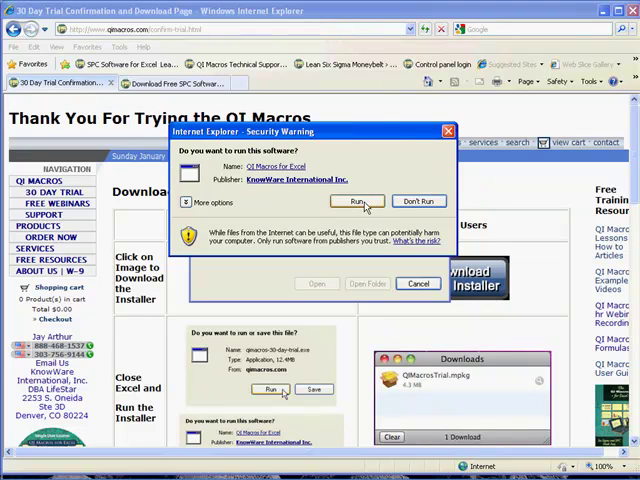
Step: Allow KnowWare International's installer to run and choose the XL 2010 copy of Excel
left_click(356, 200)
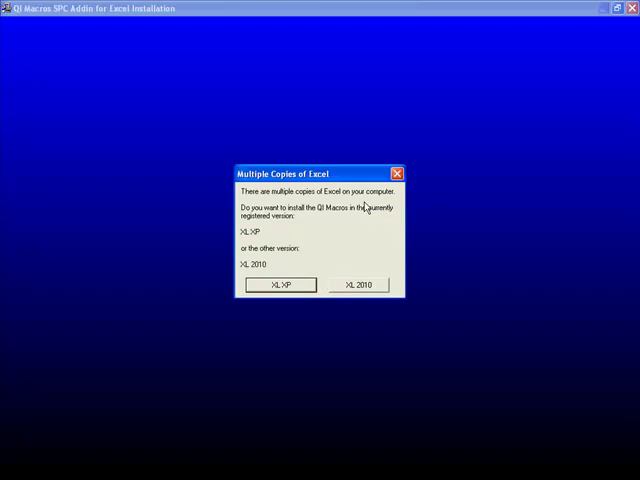
mouse_move(356, 218)
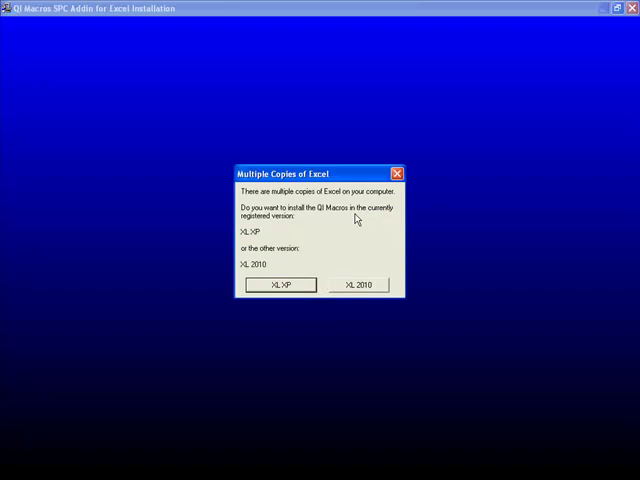
mouse_move(296, 284)
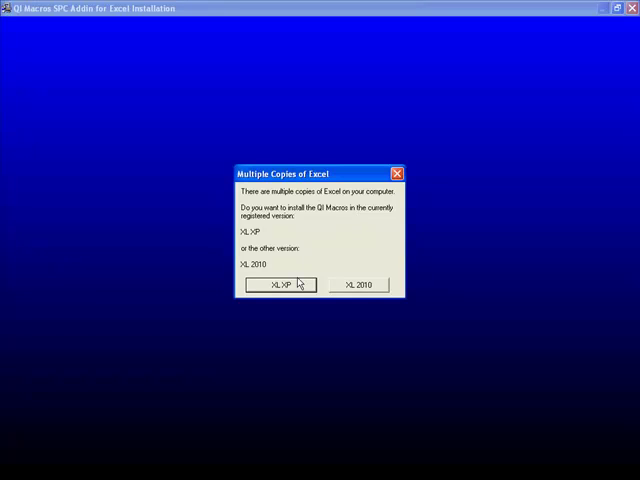
mouse_move(370, 292)
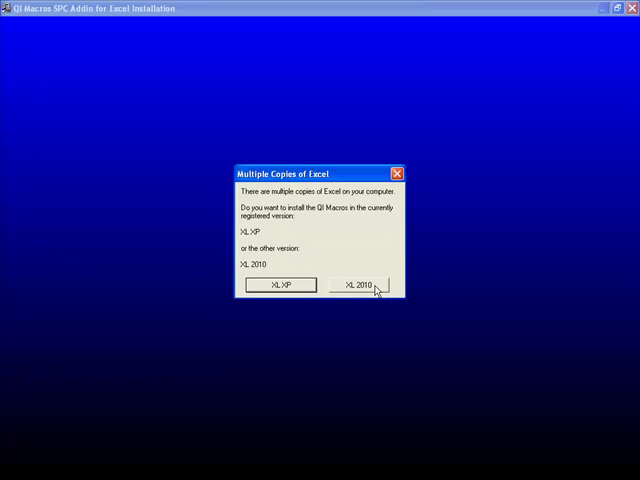
mouse_move(292, 288)
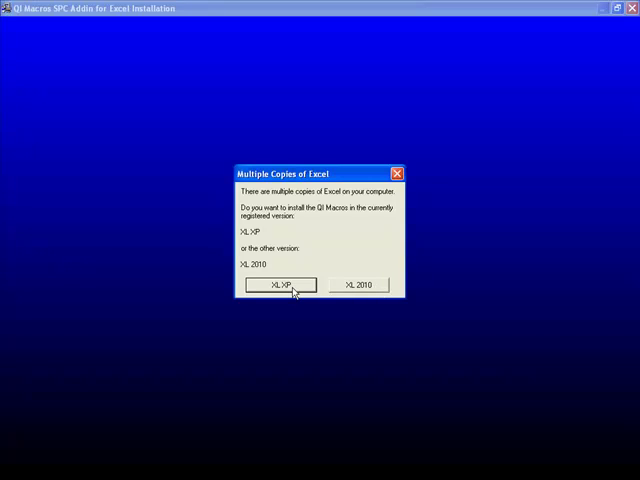
mouse_move(364, 288)
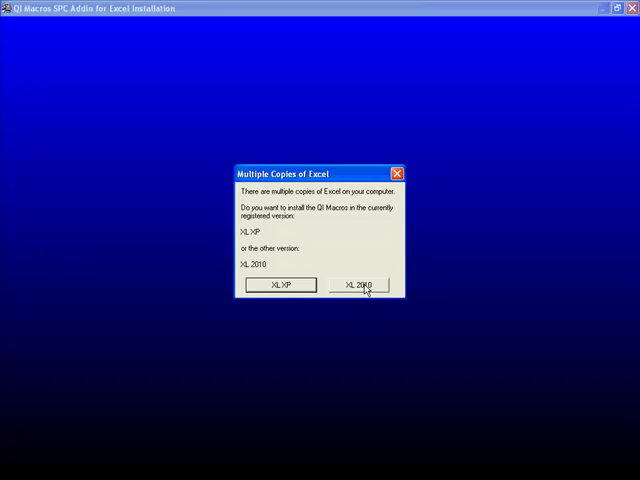
left_click(360, 284)
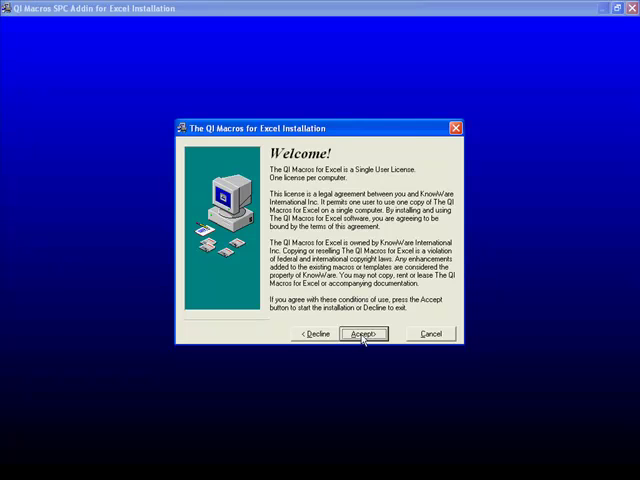
Step: Accept the license agreement and acknowledge the successful installation, launching Excel
left_click(364, 332)
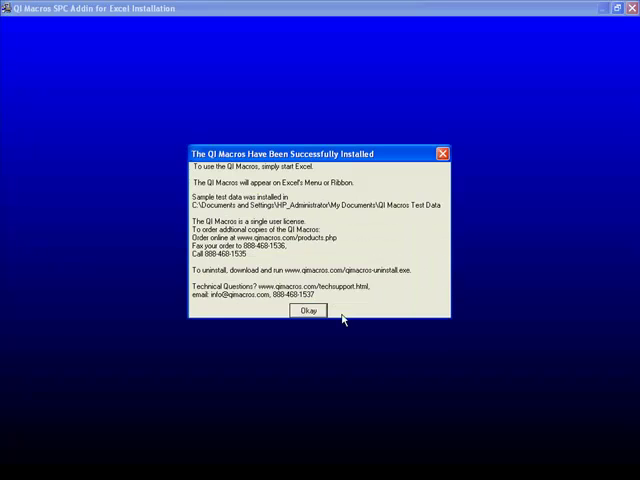
left_click(308, 310)
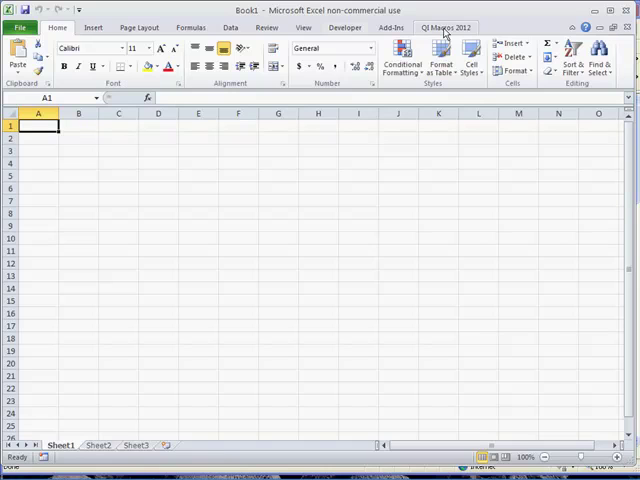
Step: View the QIMacros 2012 ribbon tools, then bring up Excel's Open dialog via File > Open
left_click(450, 28)
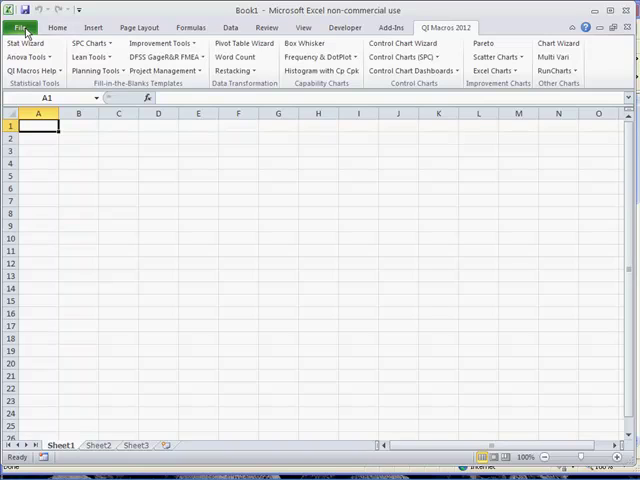
left_click(32, 24)
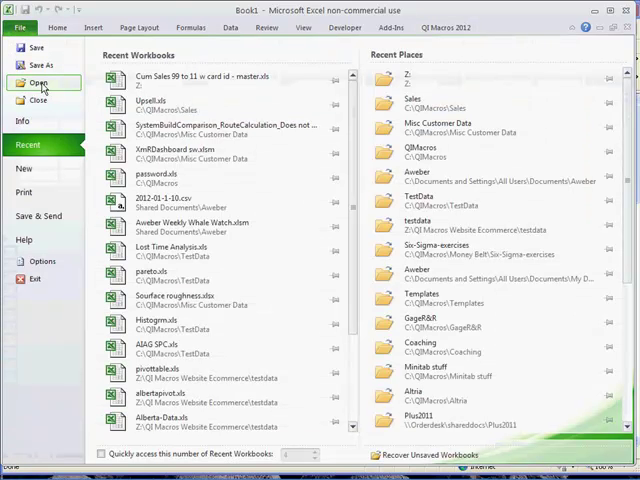
left_click(32, 76)
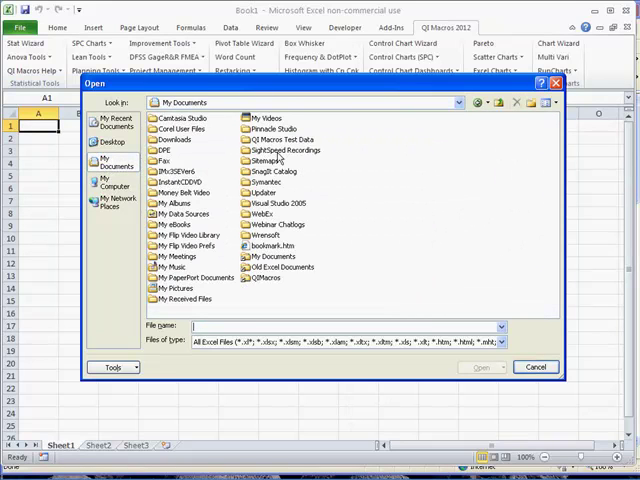
Step: Open cChart.xls from QI Macros Test Data with Injuries selected and drop down Control Charts (SPC)
left_click(278, 140)
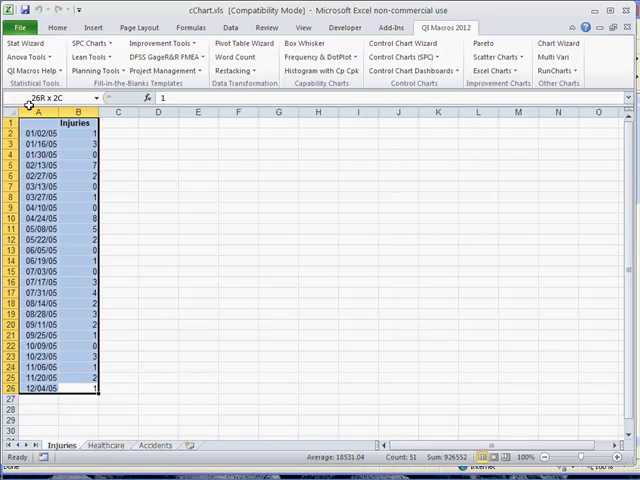
left_click(400, 56)
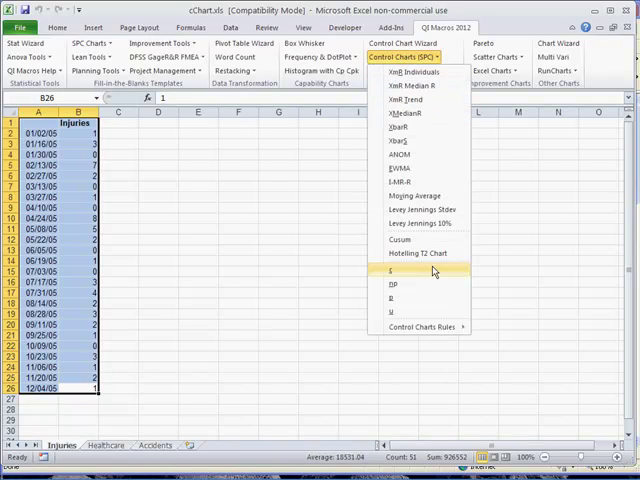